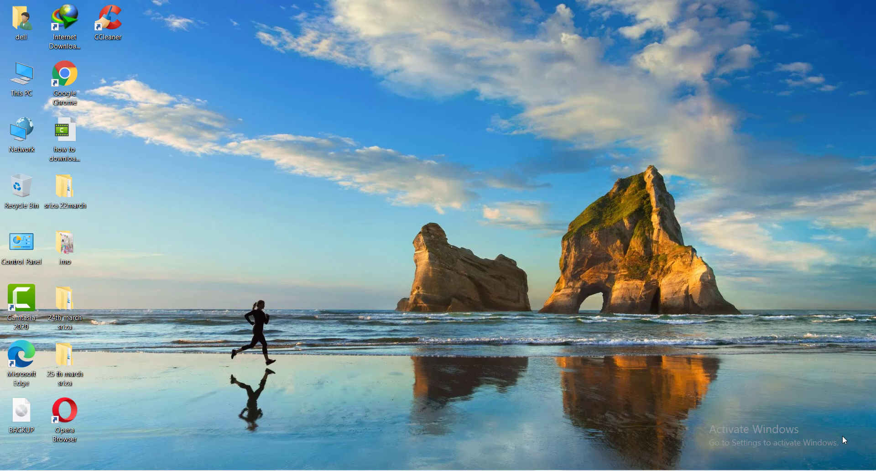
mouse_move(122, 109)
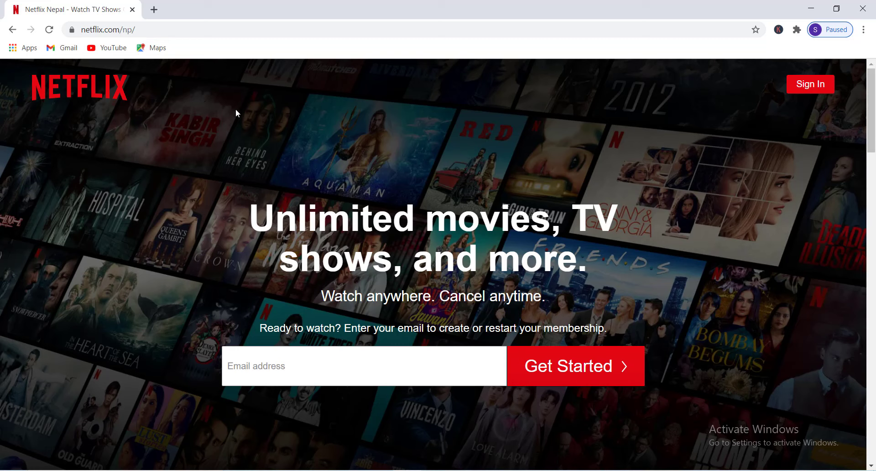
mouse_move(687, 112)
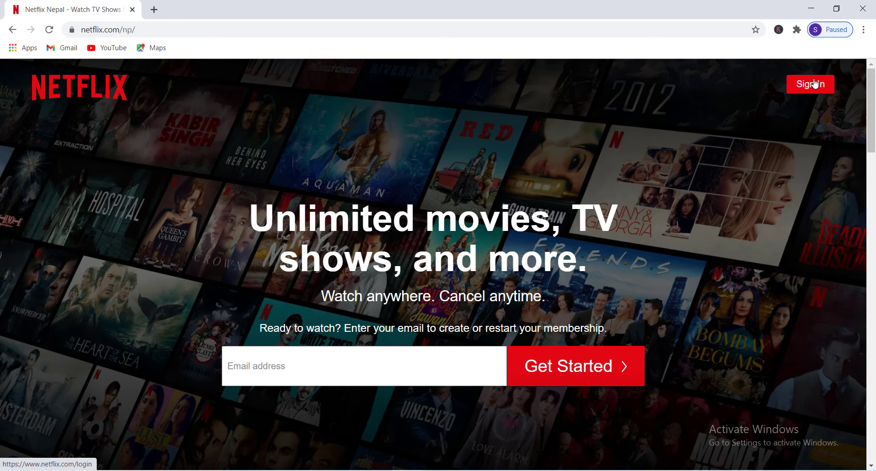
Step: Go from the Netflix welcome page to the account sign-in page
click(810, 83)
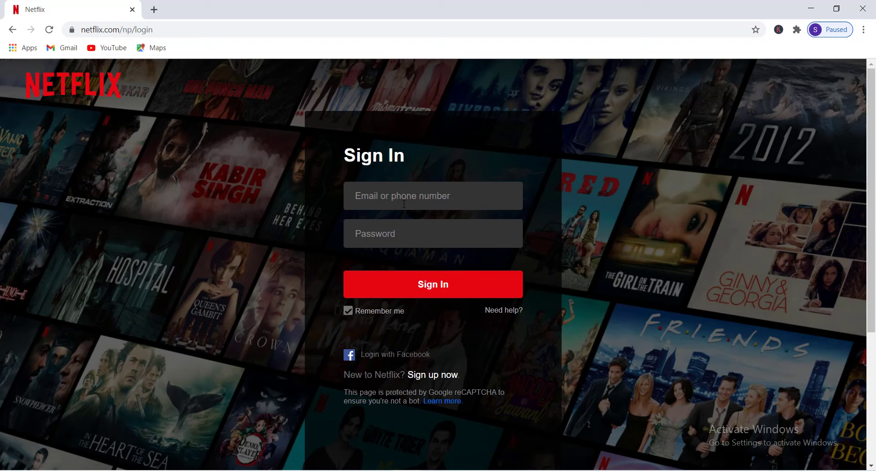
mouse_move(371, 197)
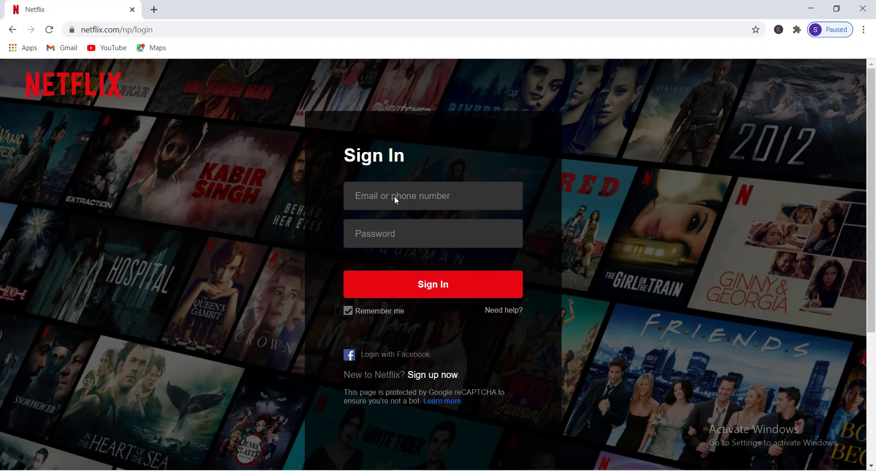
mouse_move(427, 202)
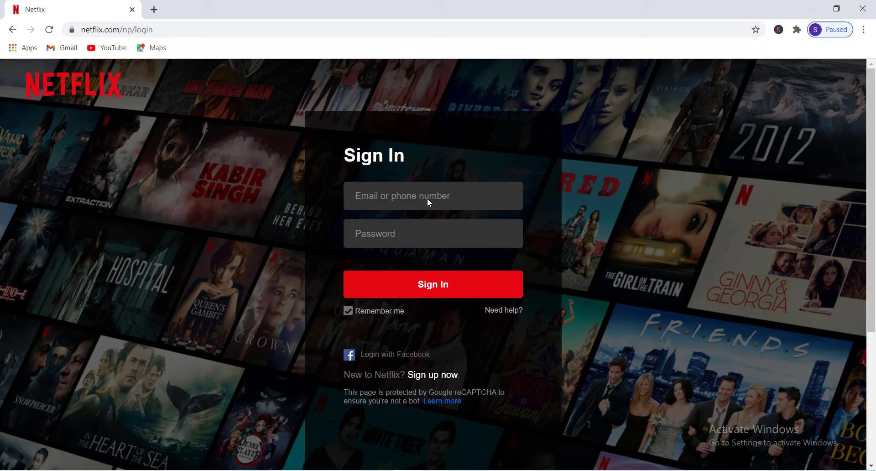
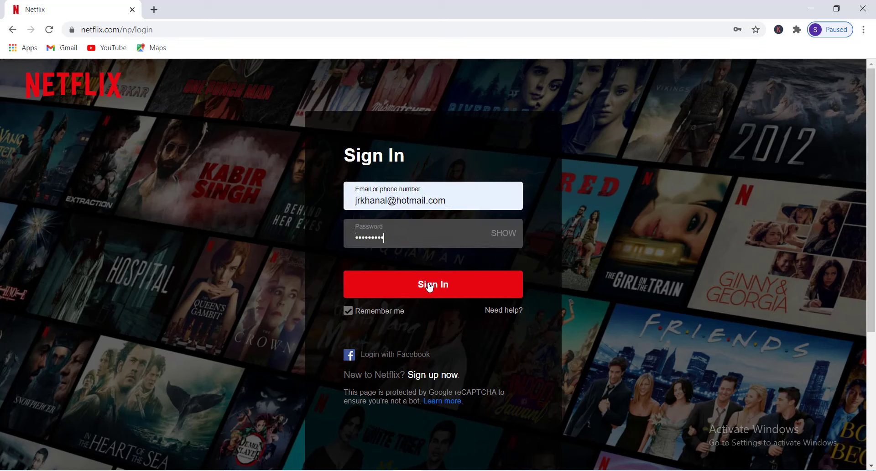
click(431, 283)
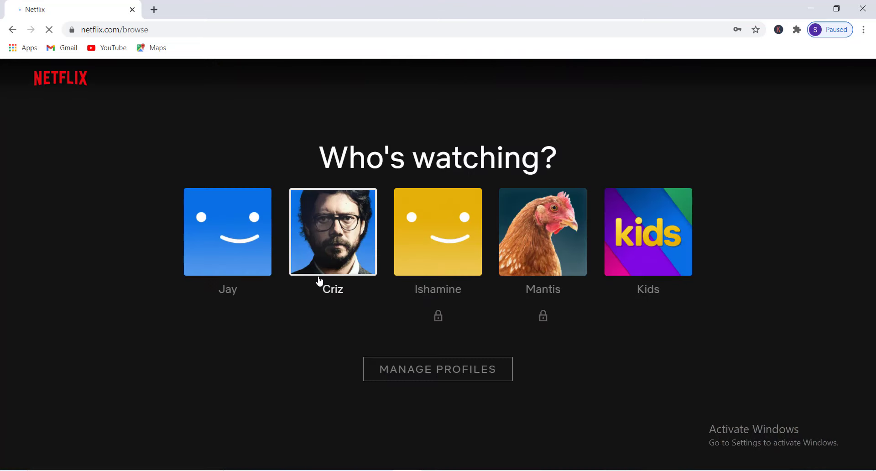
Step: Dismiss Chrome's notification request and the offer to save the password
click(332, 232)
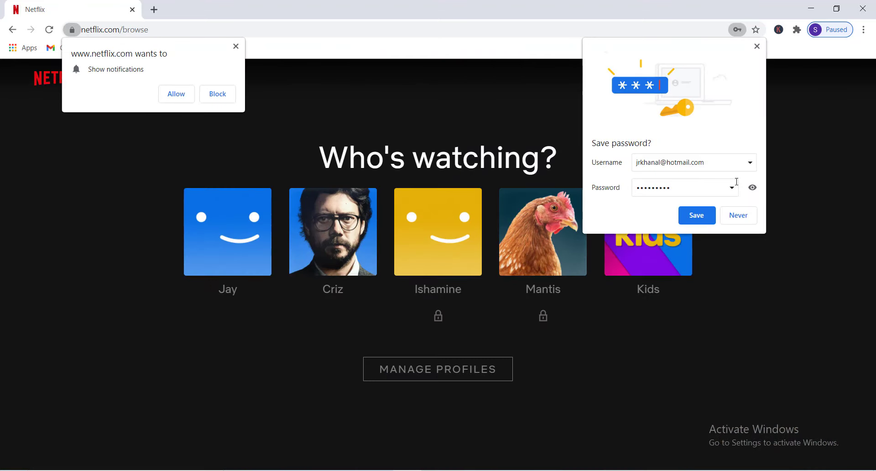
mouse_move(743, 79)
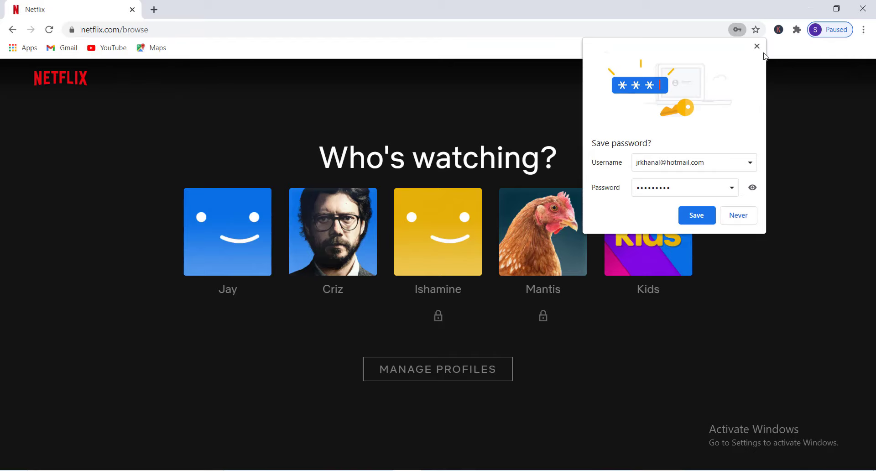
click(757, 46)
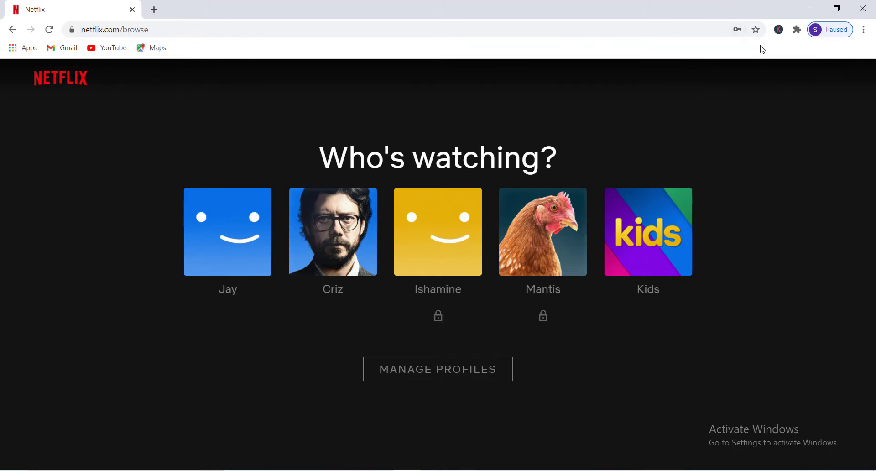